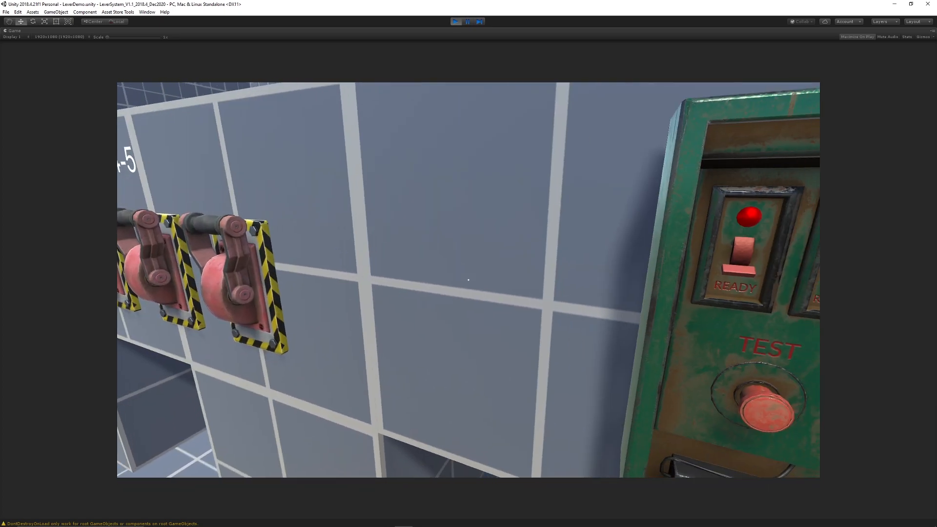
# - Exit Play mode and return to the editor with the lever wall scene selected
pyautogui.click(456, 21)
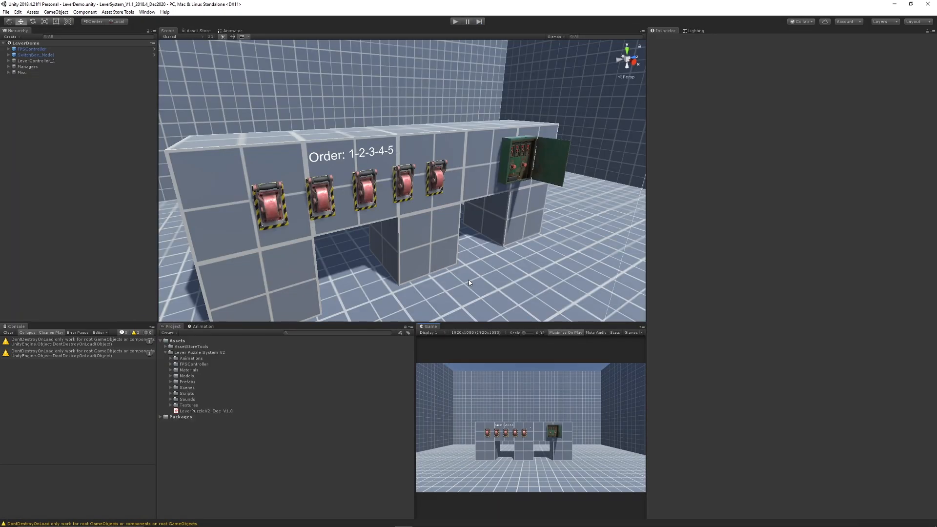
pyautogui.click(33, 55)
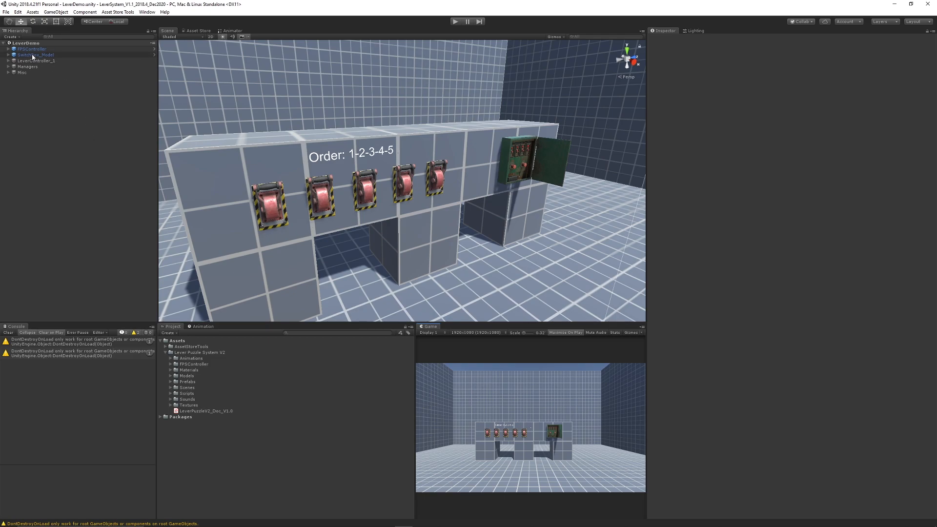
# - Select LeverController_1 to show its Lever System Controller fields with custom order 12345
pyautogui.click(35, 60)
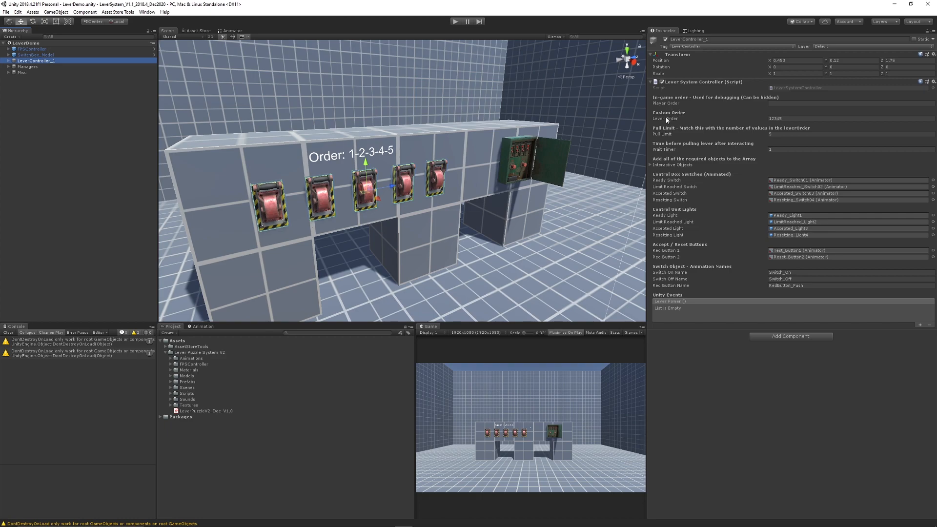
pyautogui.moveTo(576, 159)
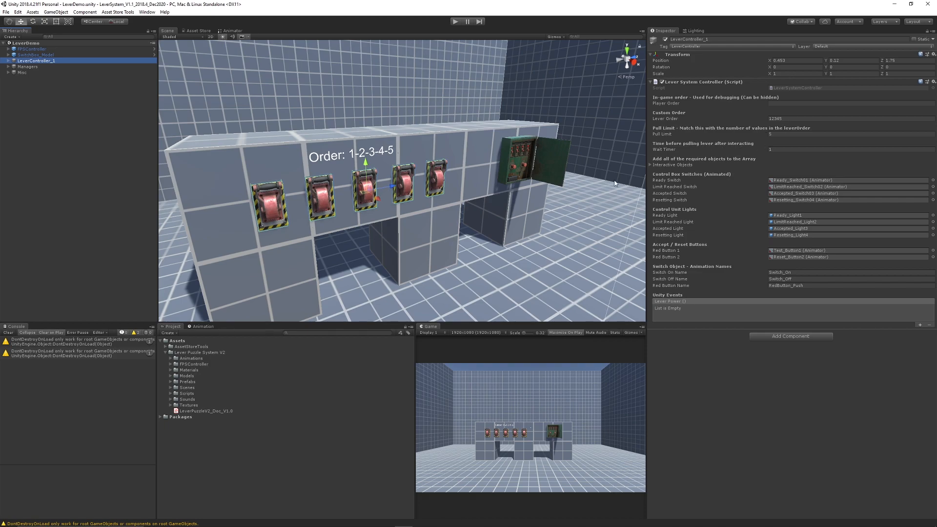
pyautogui.moveTo(742, 152)
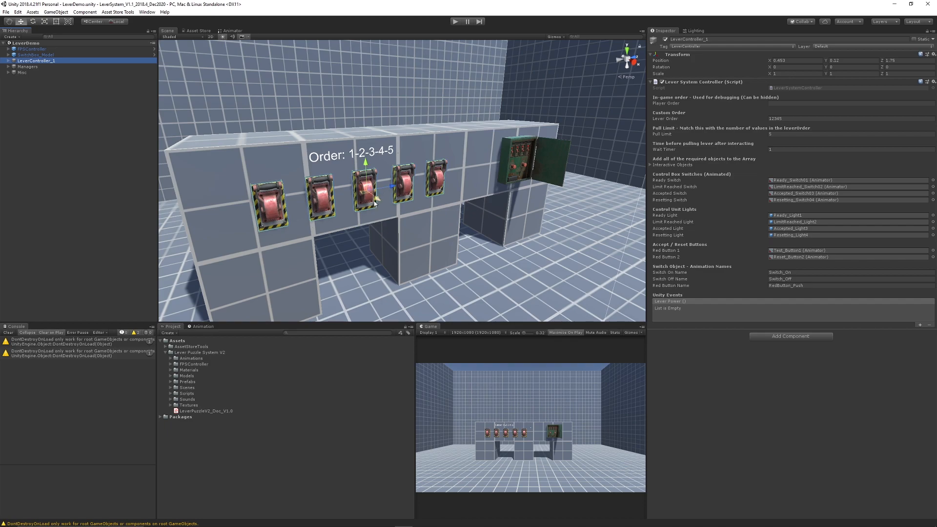
pyautogui.moveTo(745, 179)
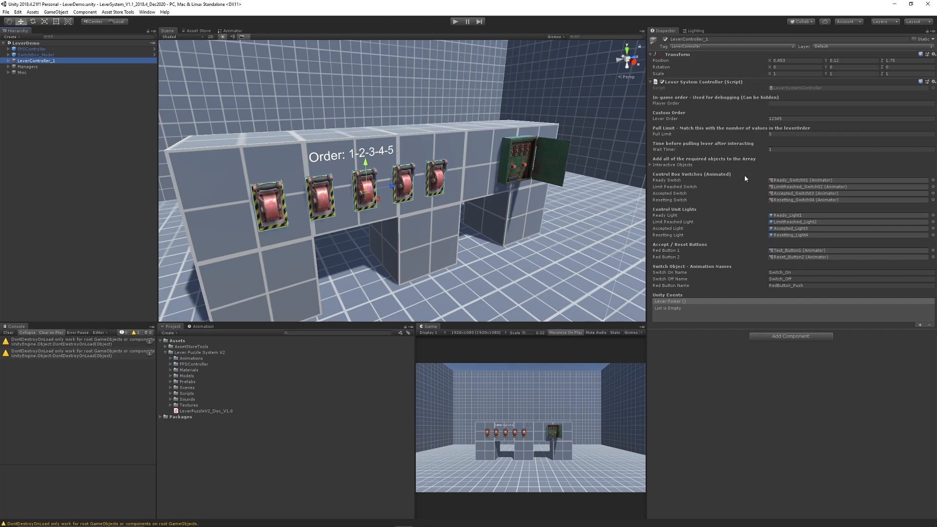
pyautogui.moveTo(745, 180)
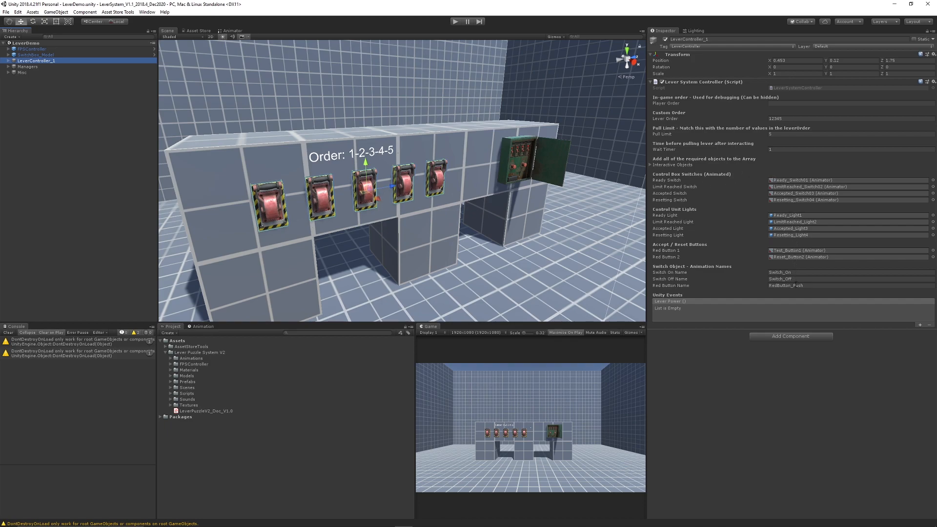
pyautogui.moveTo(812, 230)
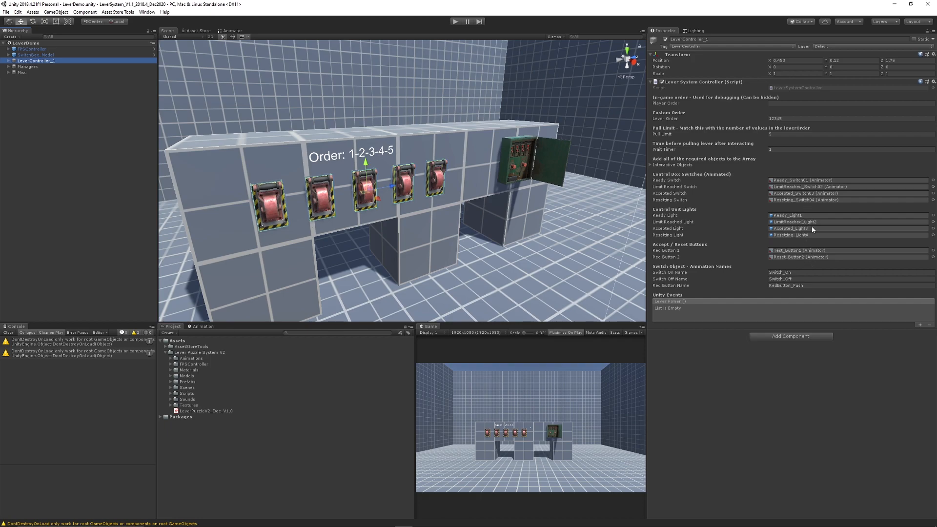
pyautogui.moveTo(790, 250)
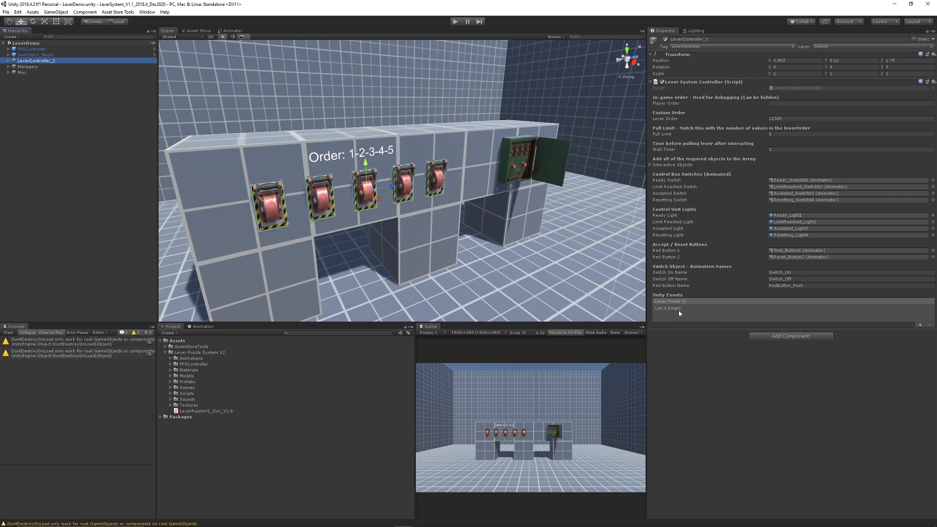
pyautogui.moveTo(704, 316)
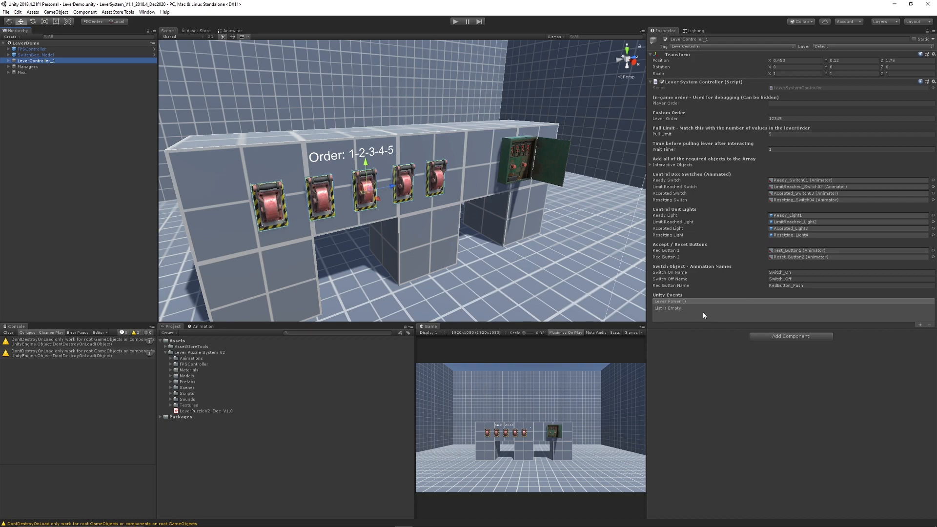
pyautogui.moveTo(576, 183)
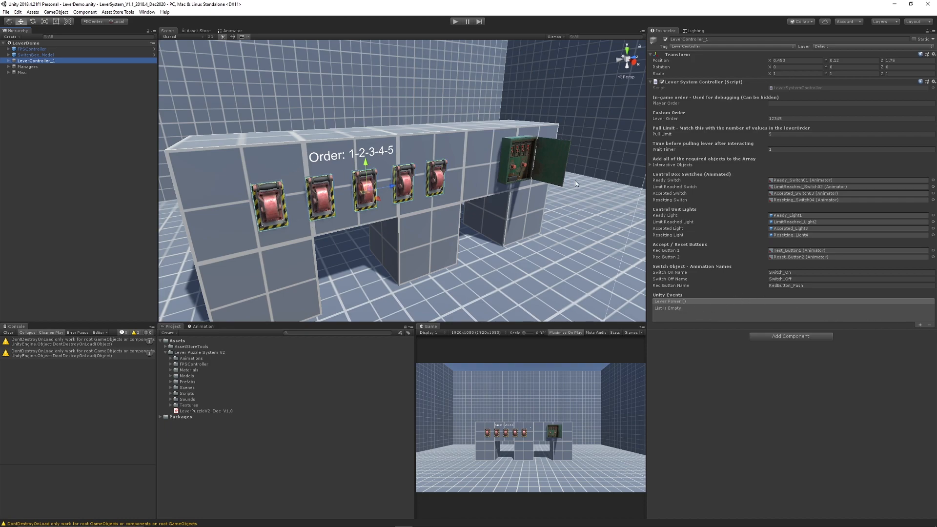
pyautogui.moveTo(47, 78)
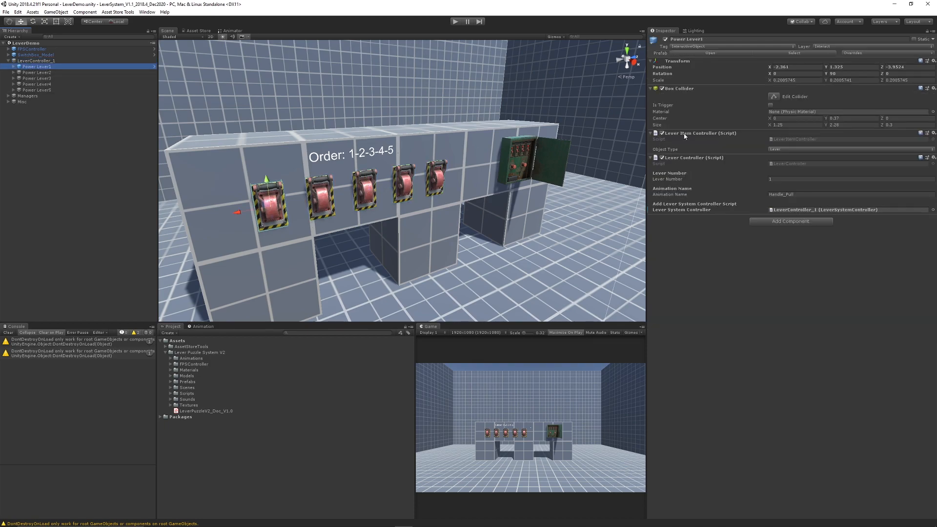
pyautogui.moveTo(696, 172)
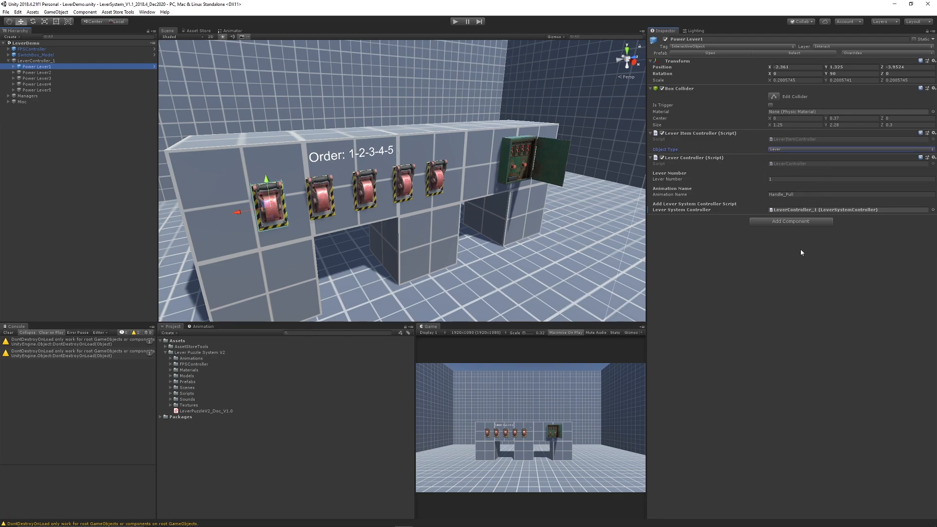
pyautogui.moveTo(542, 195)
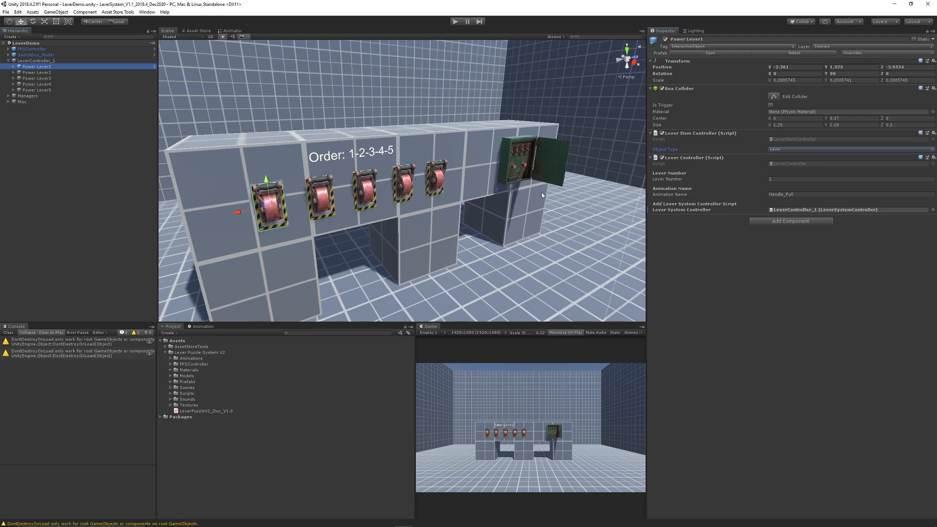
pyautogui.moveTo(769, 184)
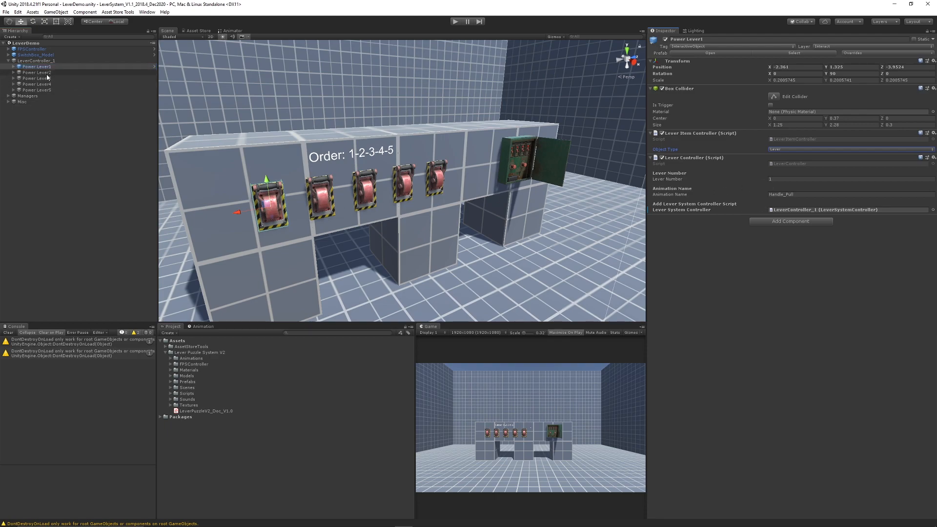
# - Check Power Lever4 and Lever5 numbers, then expand SwitchBox_Model's Interaction Colliders
pyautogui.click(36, 84)
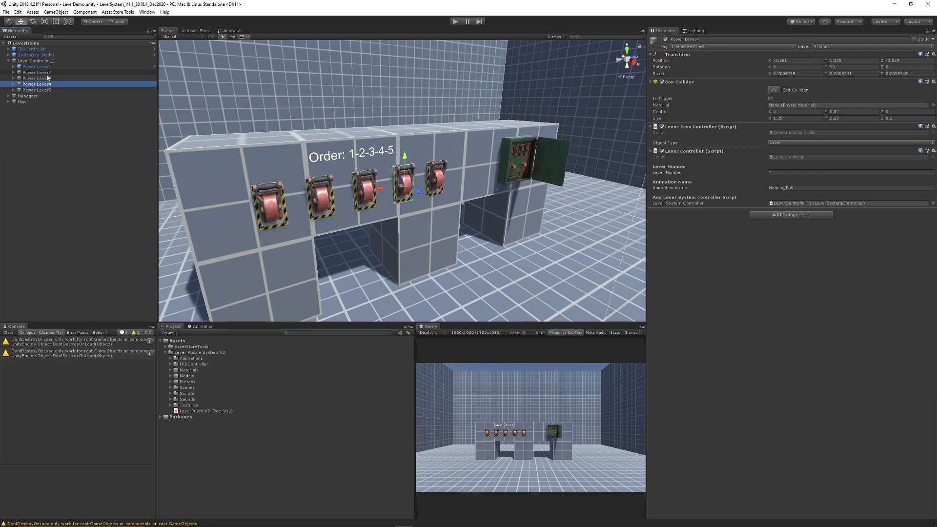
pyautogui.click(37, 90)
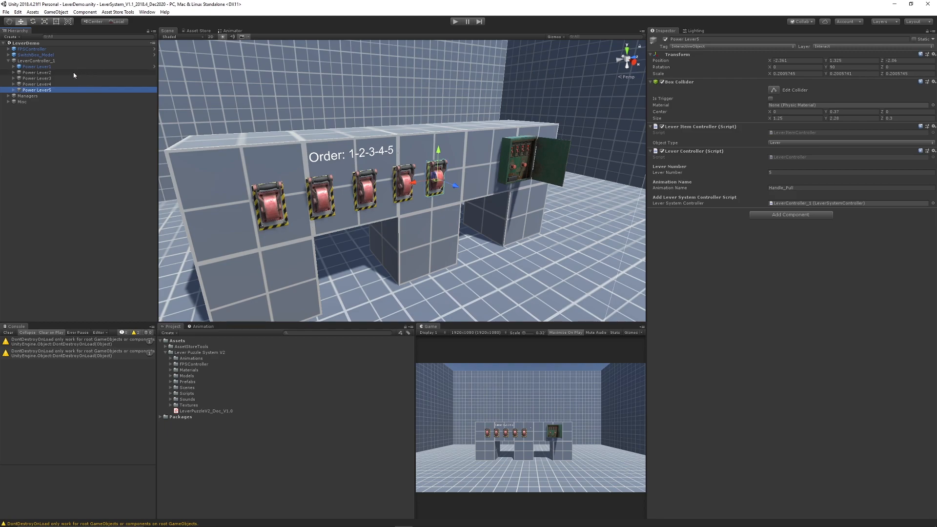
pyautogui.click(35, 54)
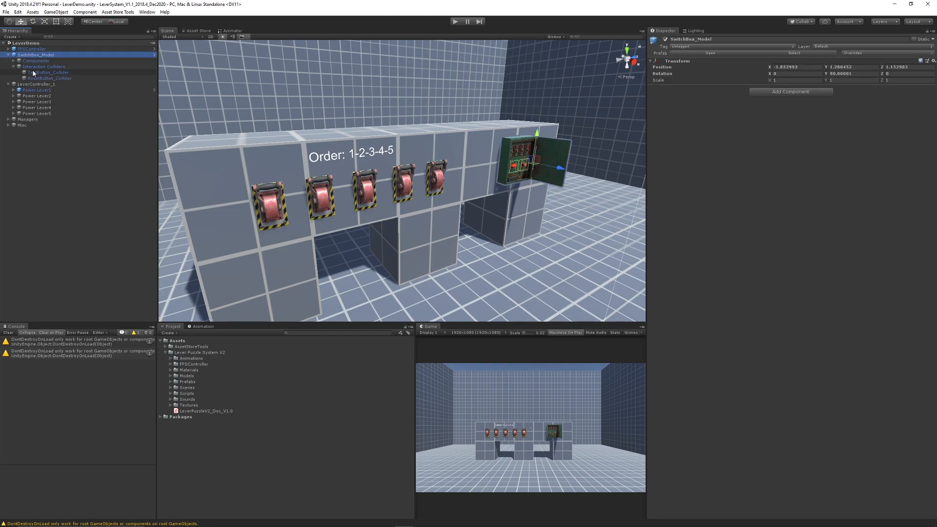
# - Select TestButton_Collider to show its box collider and Test Button item type
pyautogui.click(48, 72)
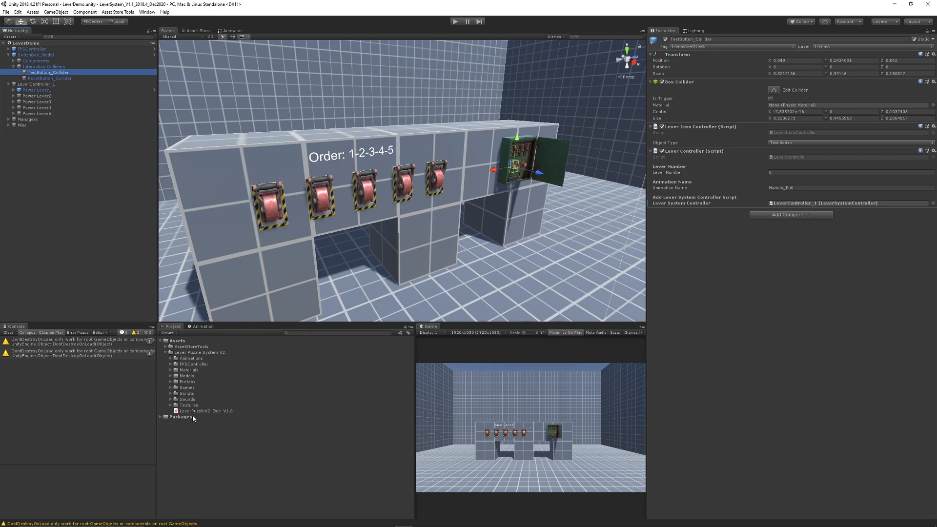
pyautogui.moveTo(173, 388)
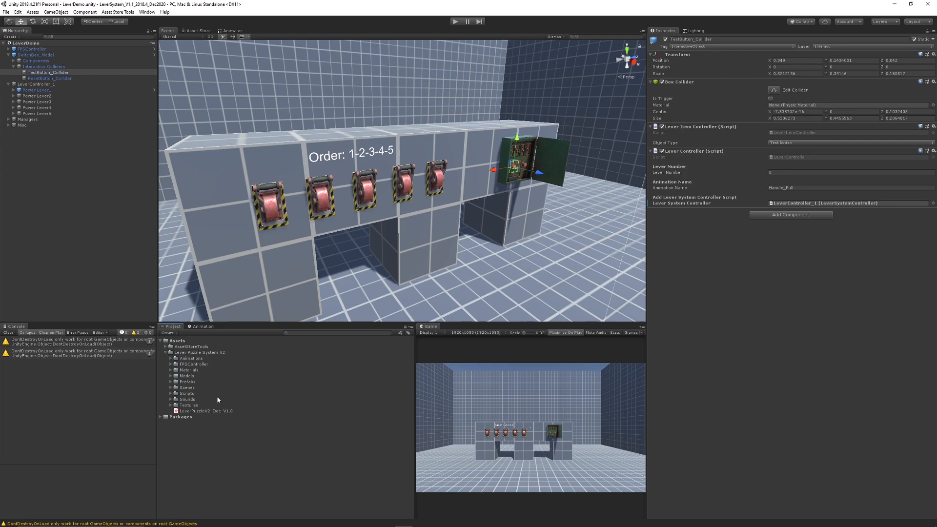
pyautogui.moveTo(176, 375)
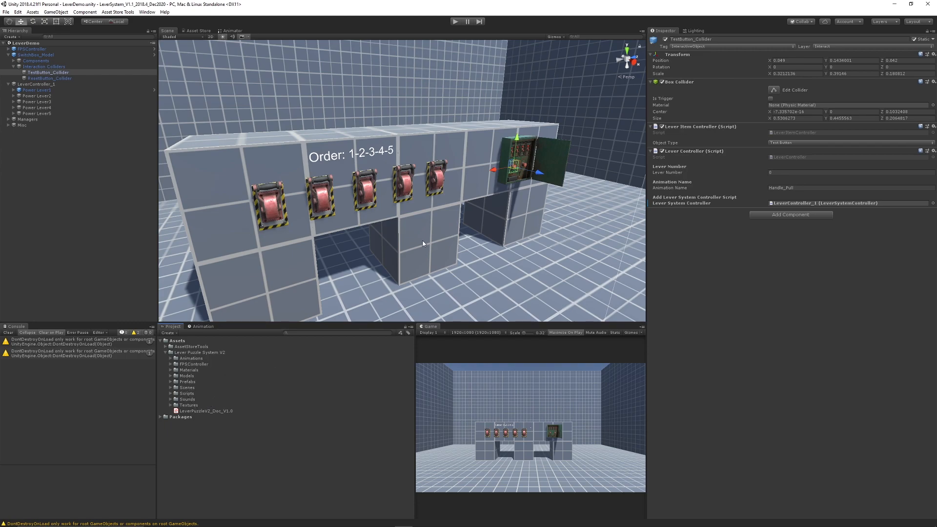
pyautogui.moveTo(301, 254)
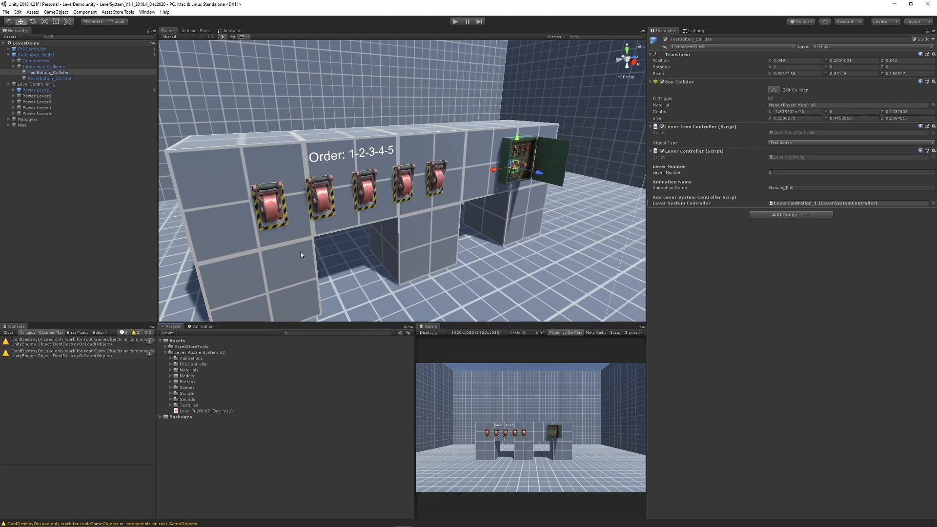